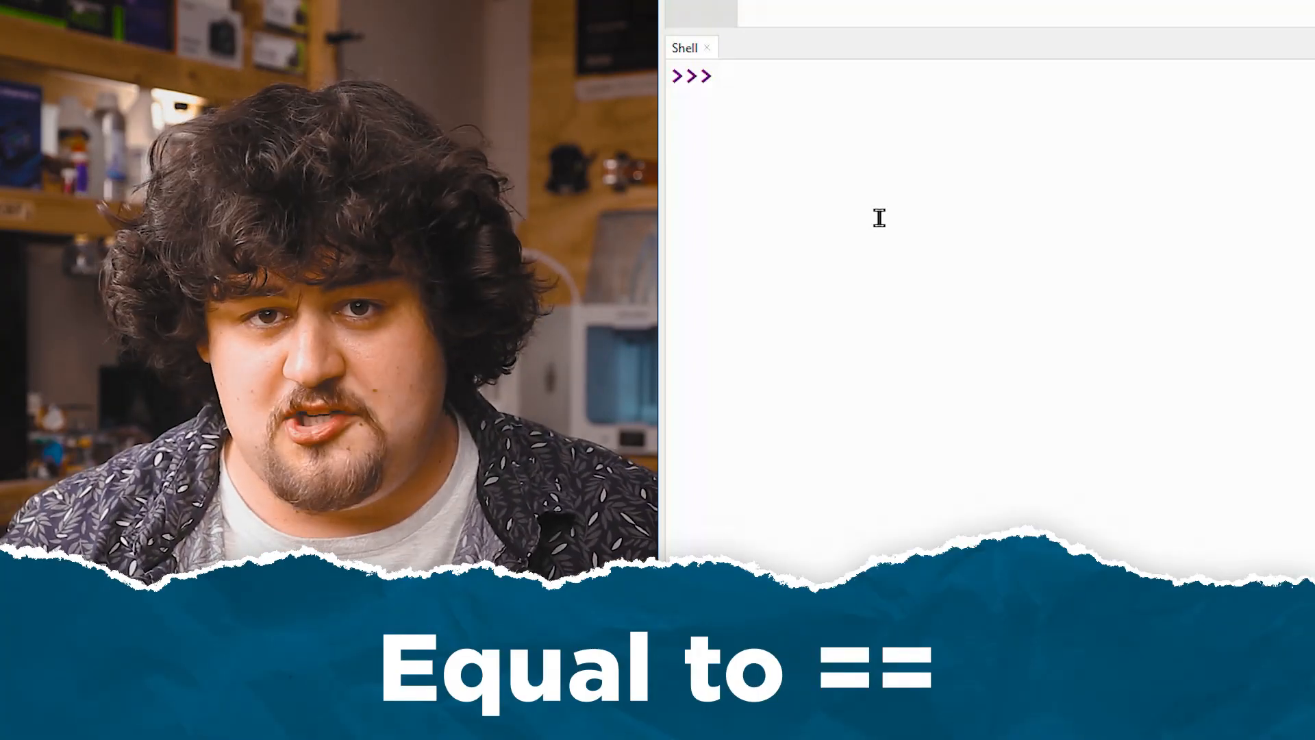
Evaluate 5 == 5, 5 == 4, 5 != 4 and 5 != 5 in the shell, getting True/False results
text(5 == 5)
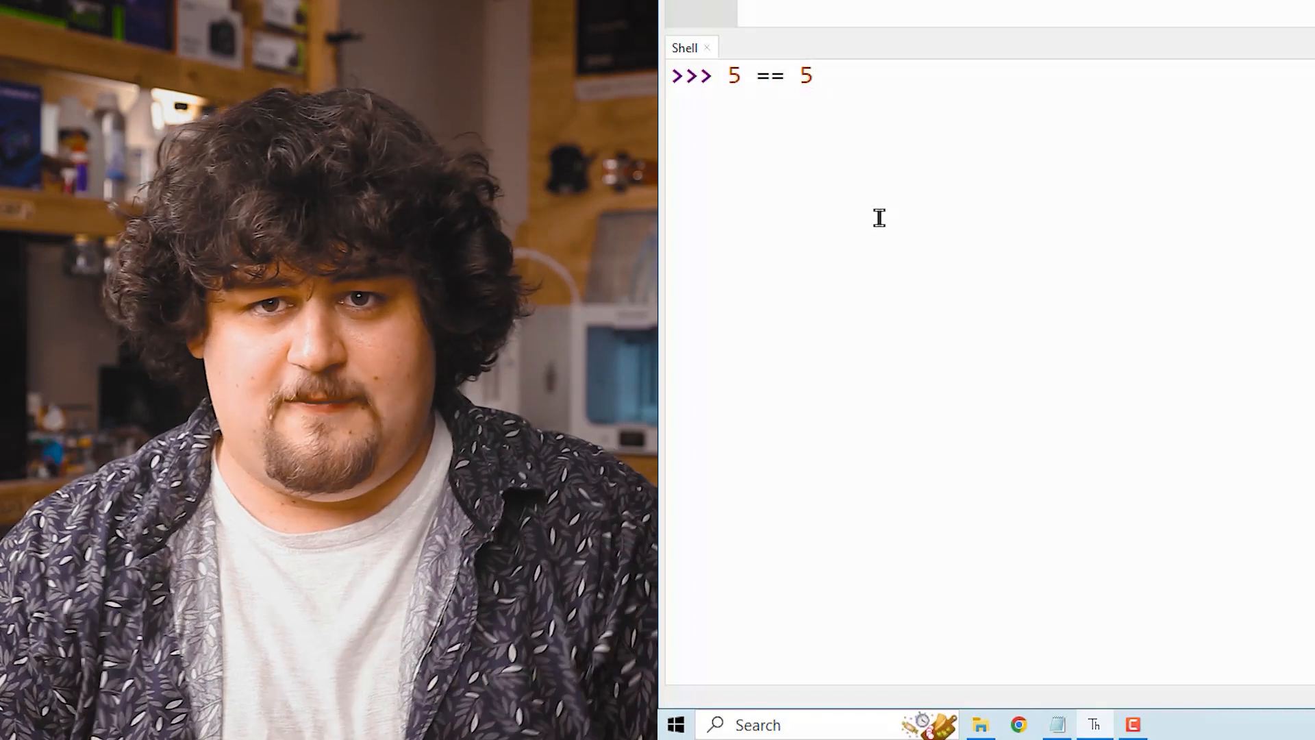
key(enter)
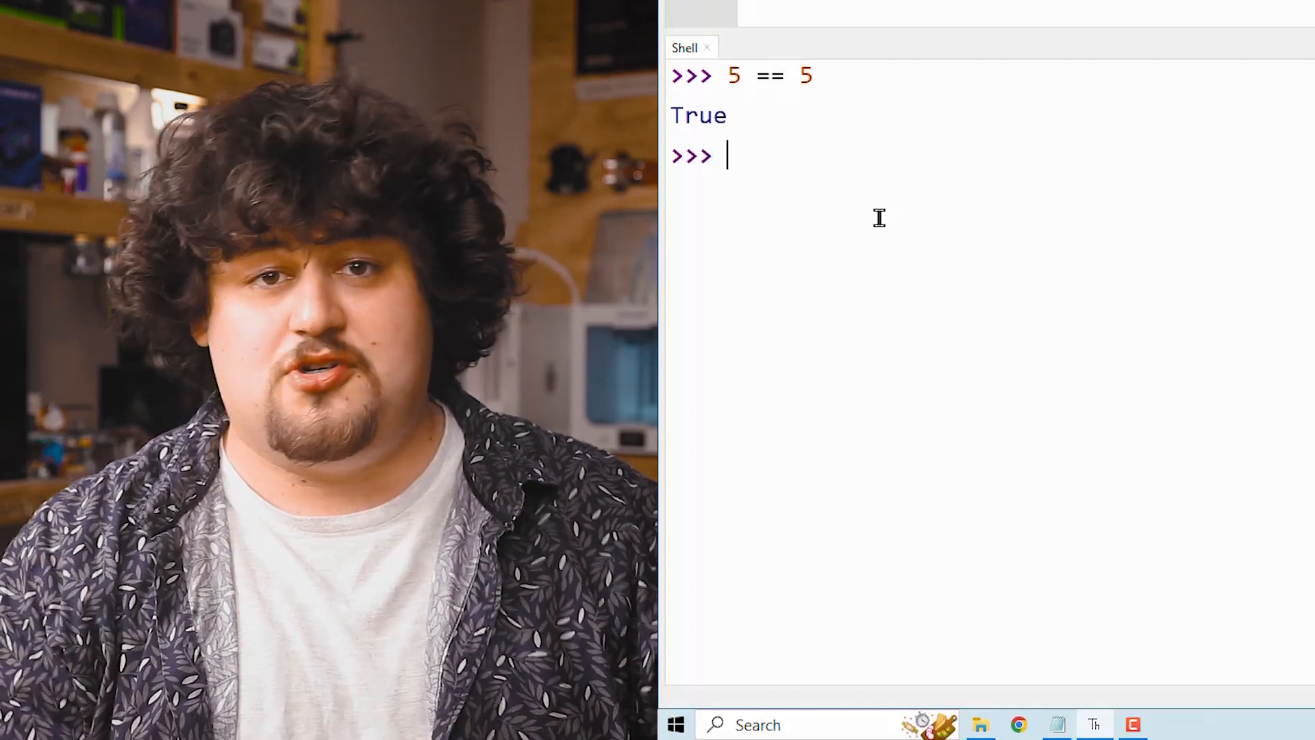
text(5 == 4)
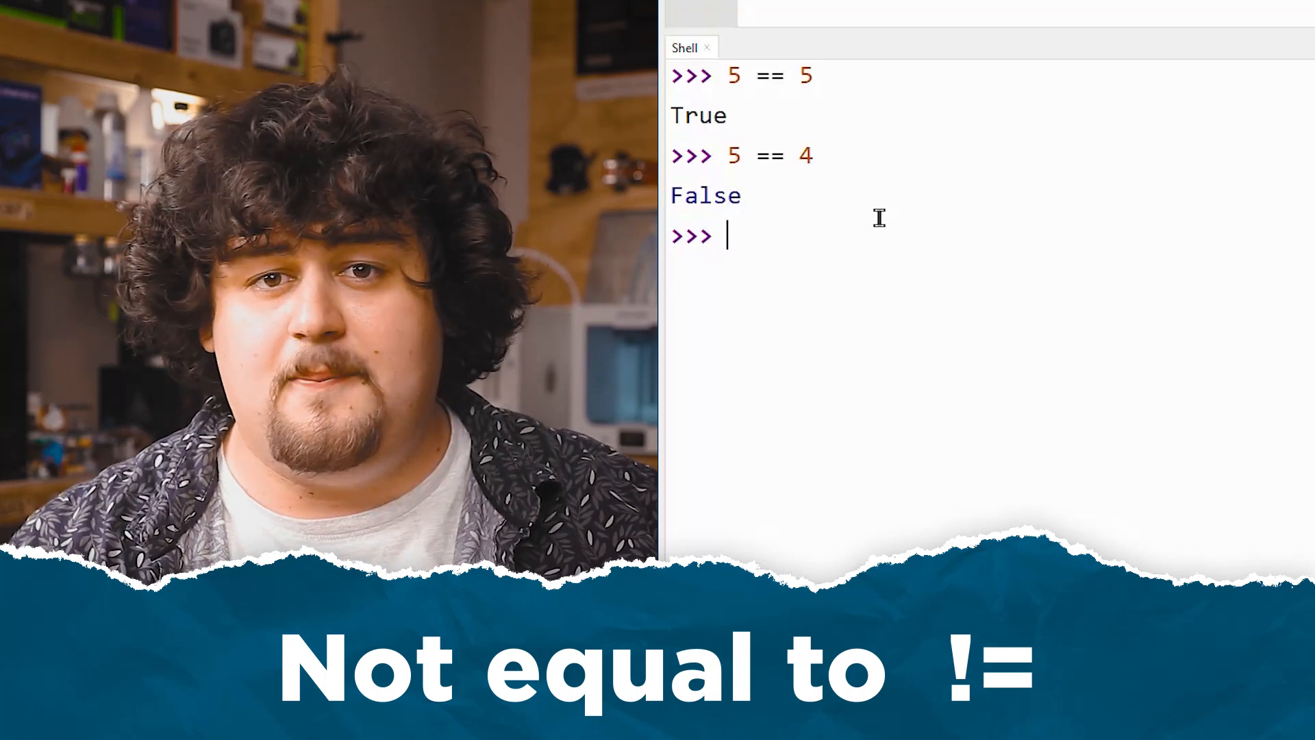
text(5 != 4)
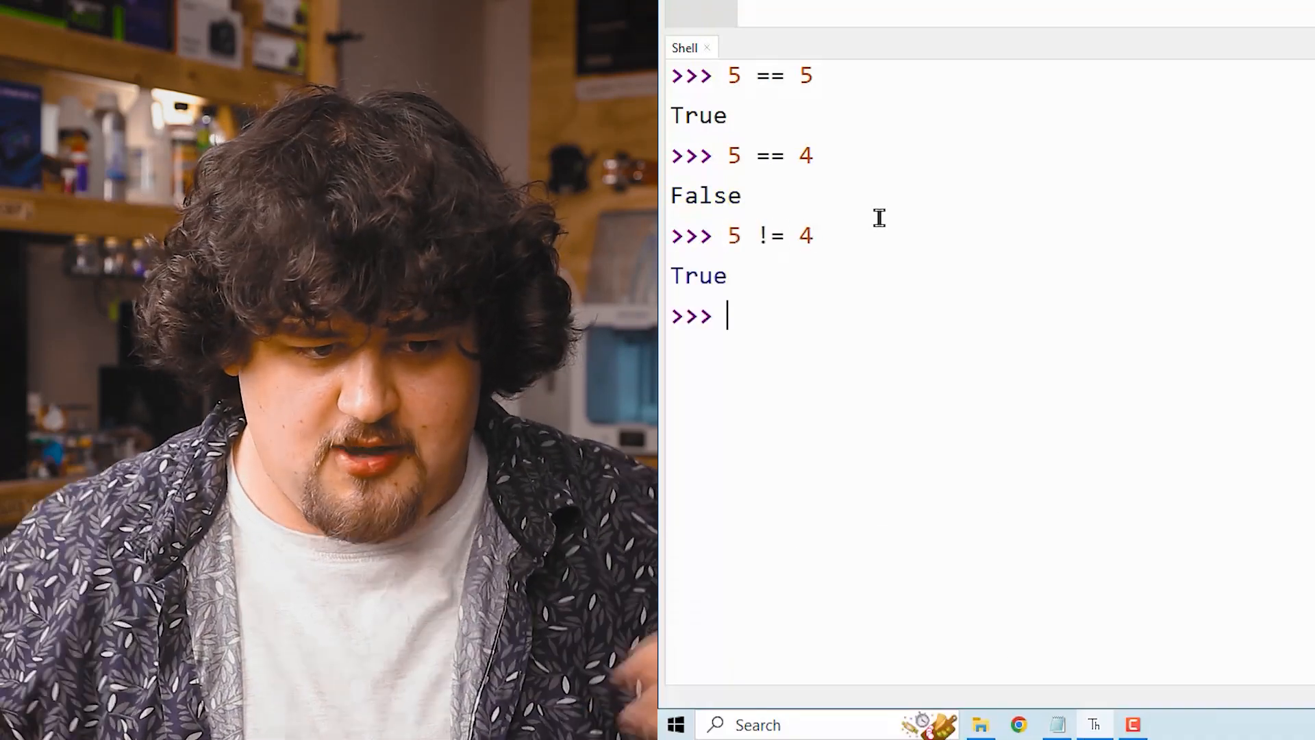
text(5 !=)
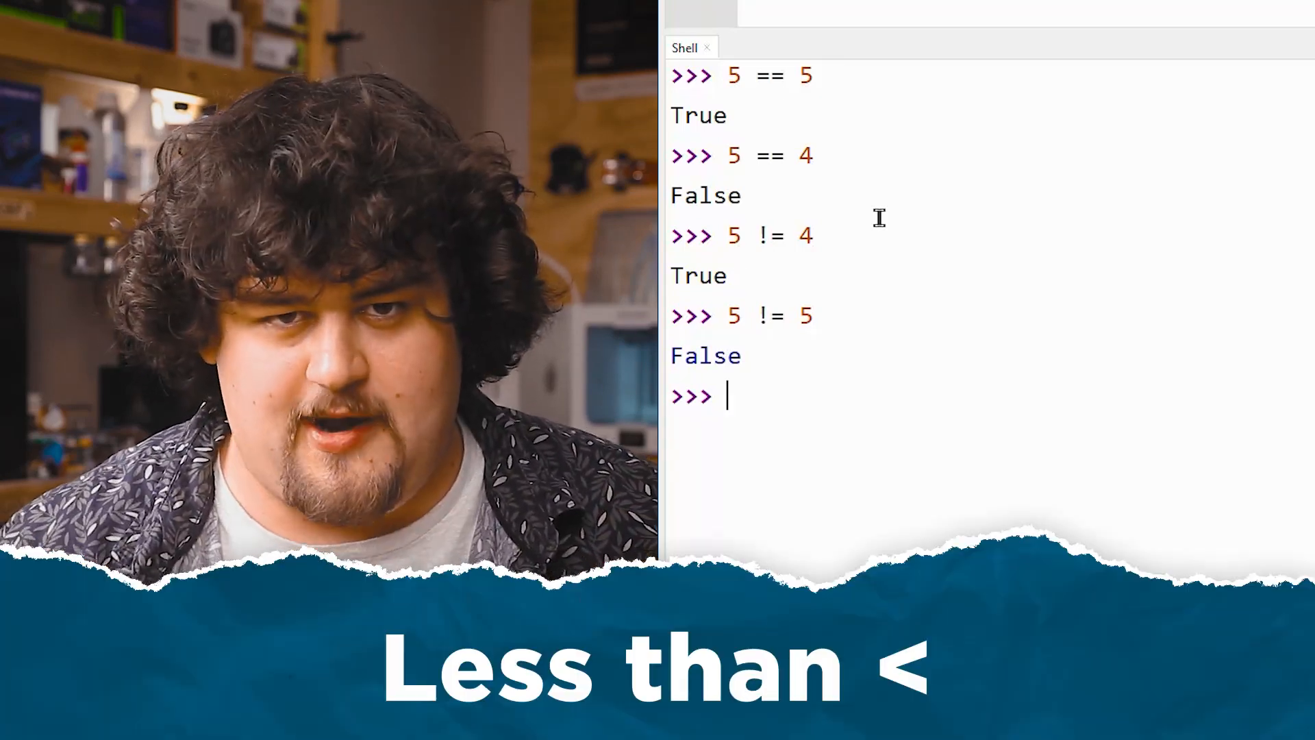
Evaluate 5 < 4 (False), 5 > 4 (True), 5 > 5 (False) and 5 >= 5 (True) in the shell
text(5 <)
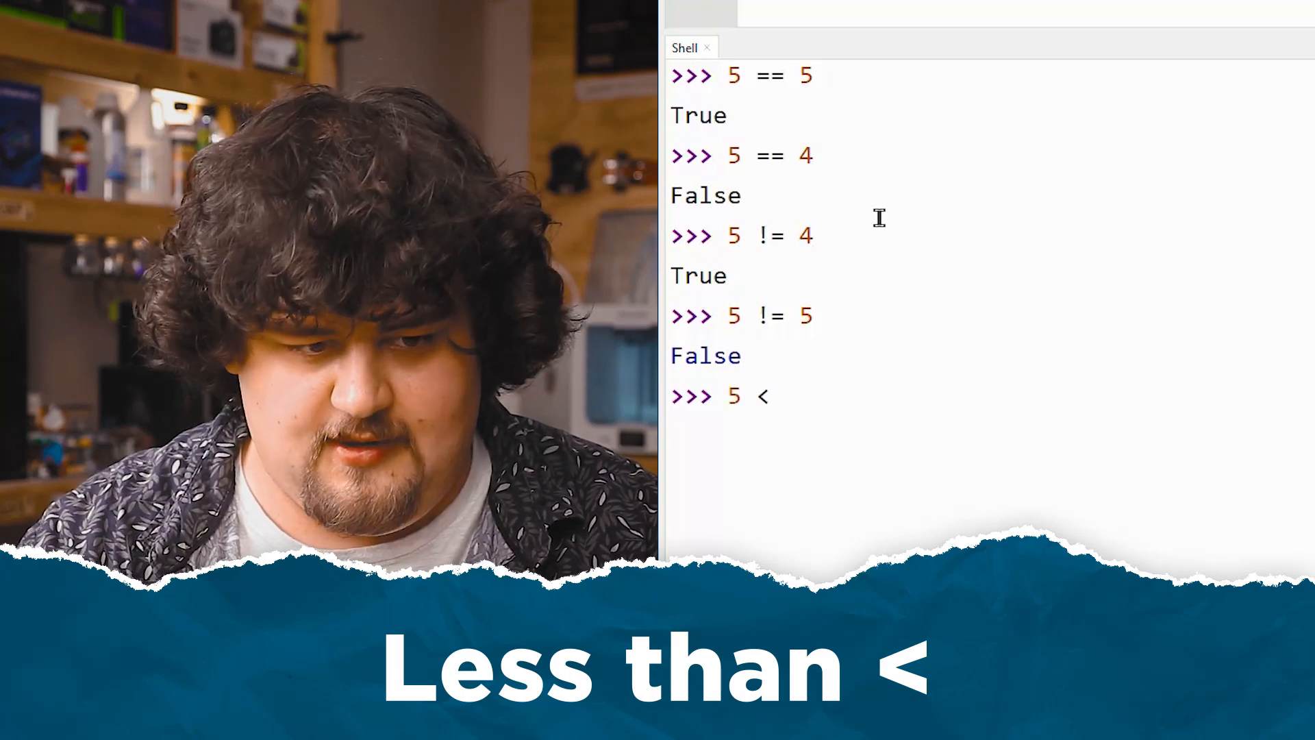
text(4)
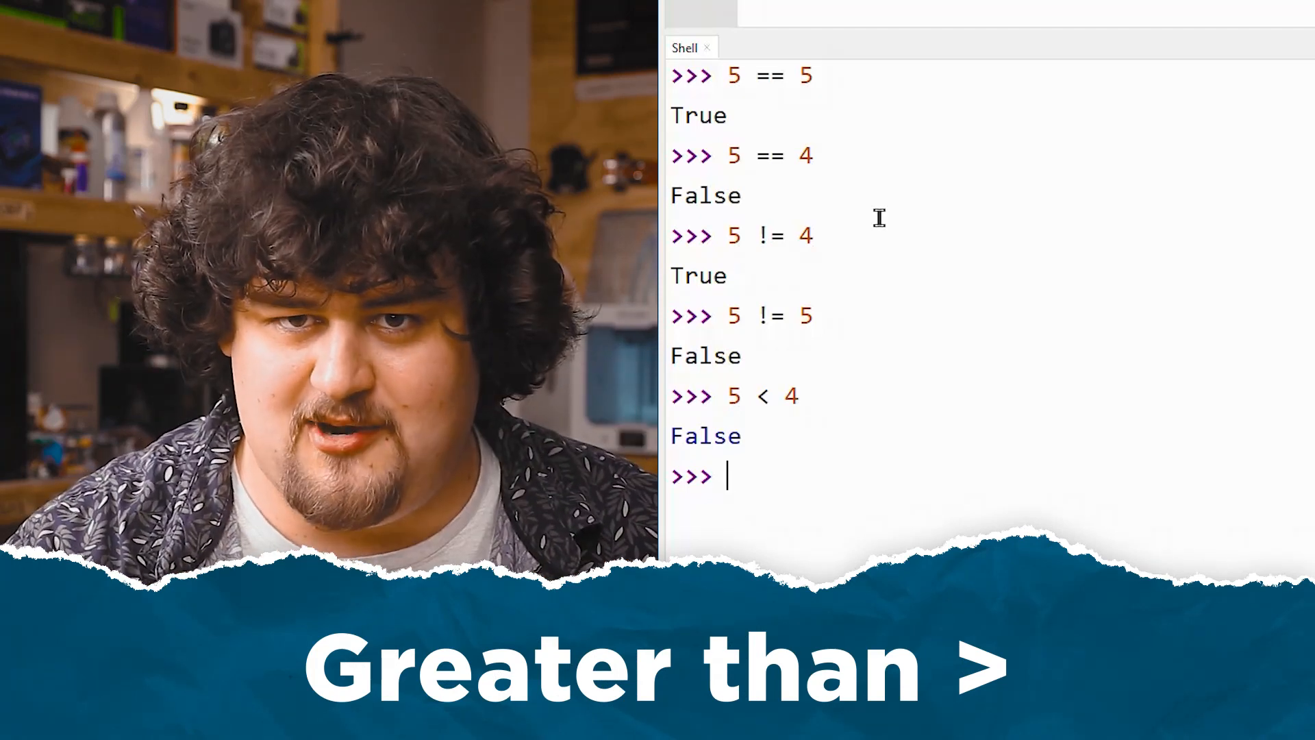
text(5 > 4)
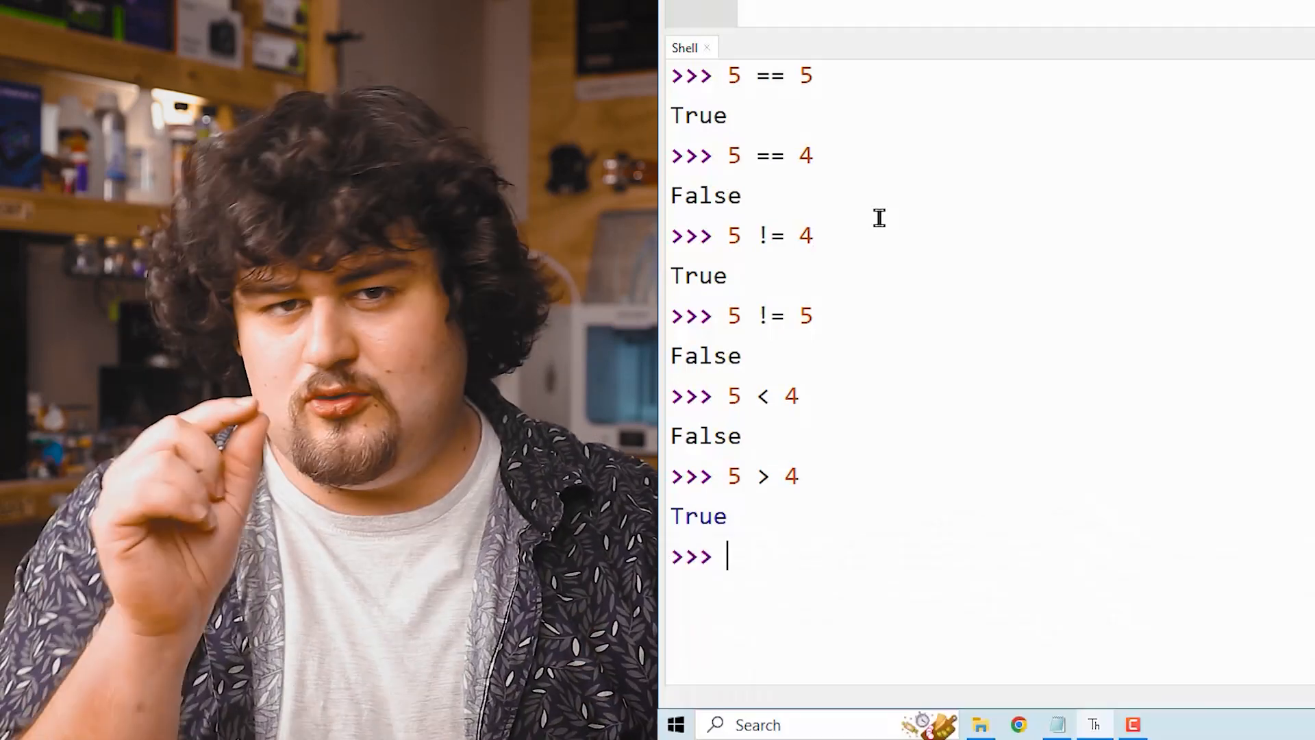
text(5 >)
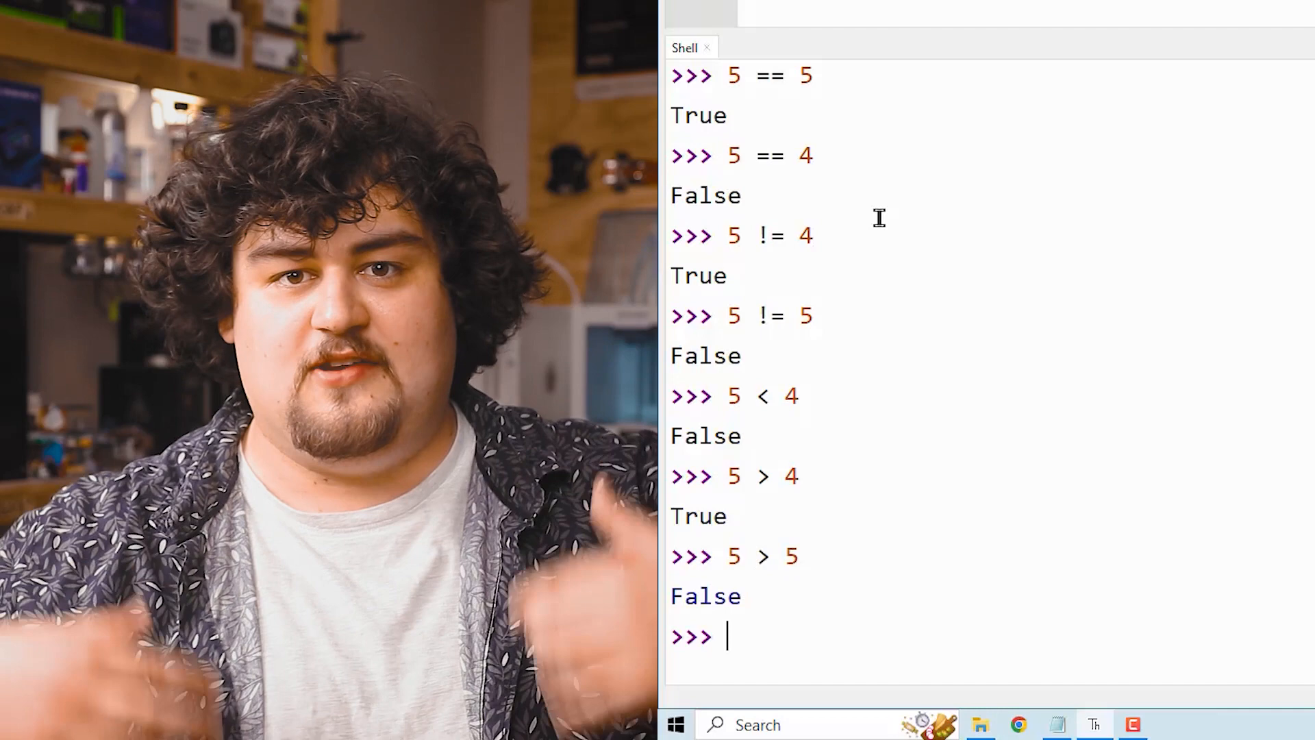
text(5)
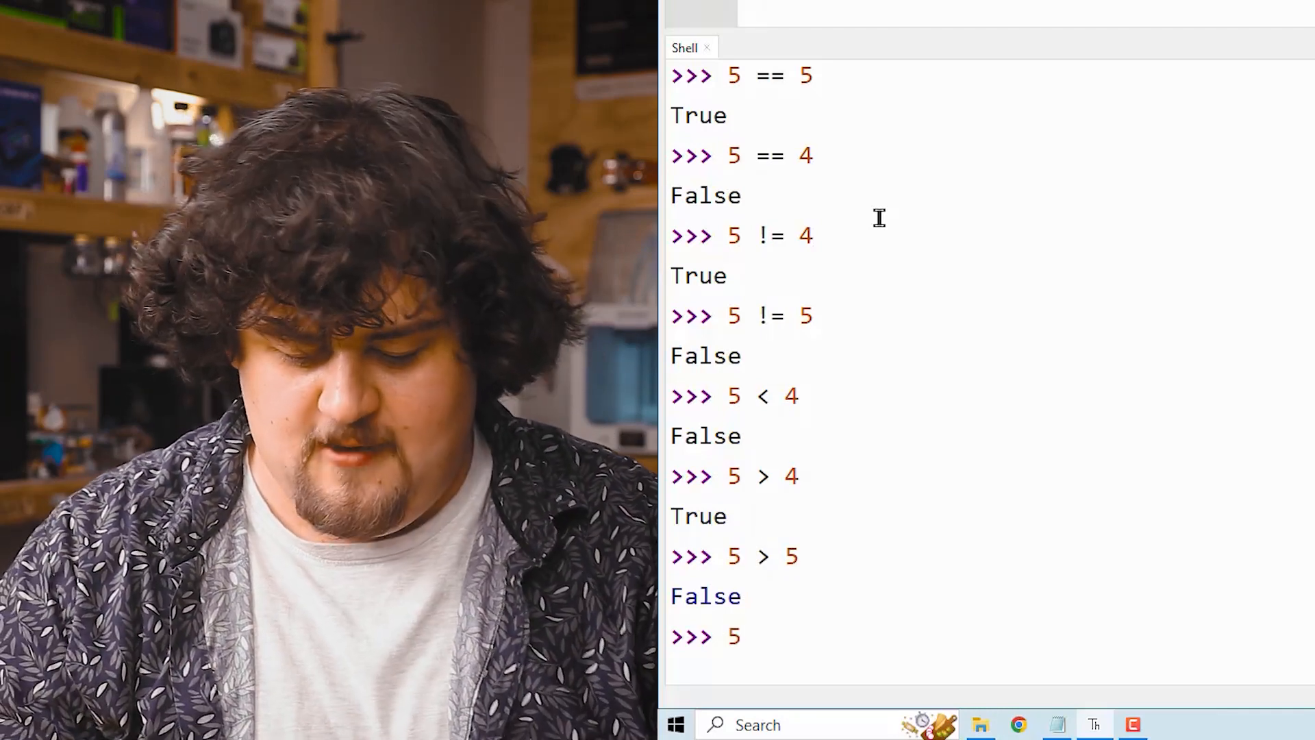
text(>=)
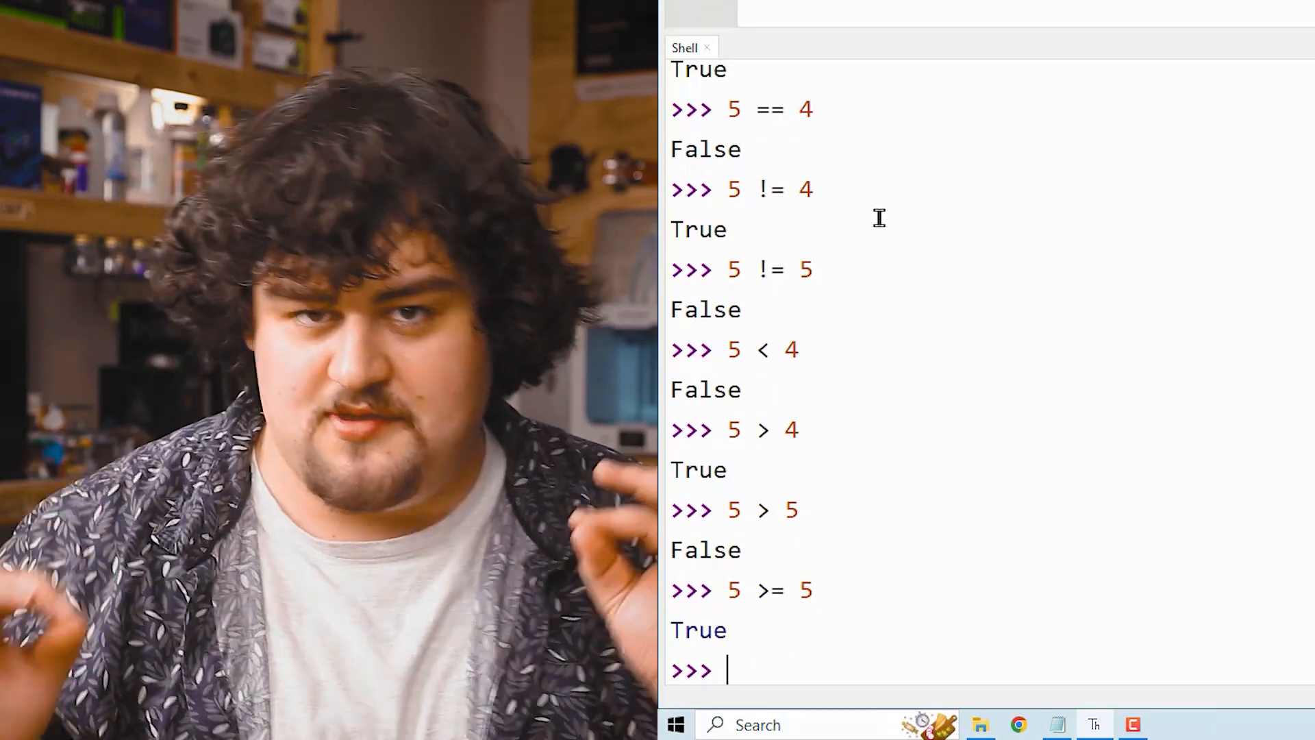
text(5 >)
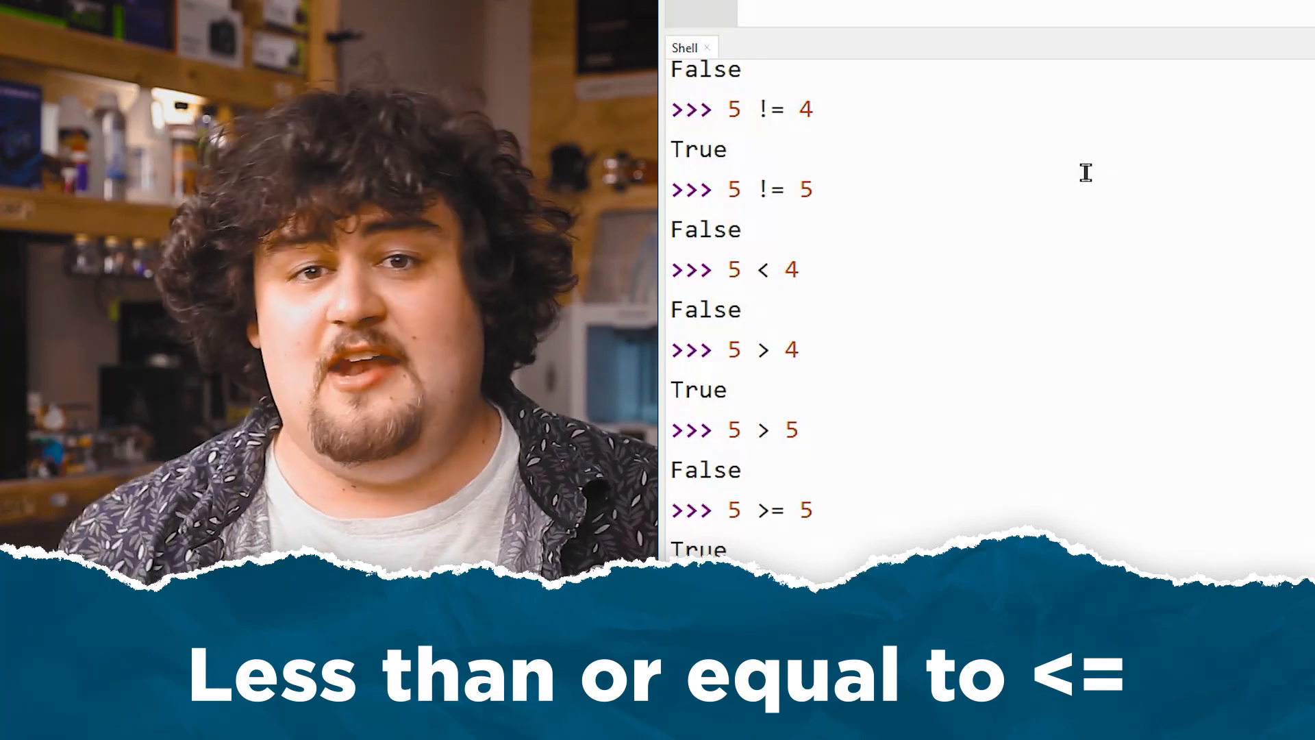
Evaluate 5 >= 4 and 5 <= 5 in the shell, both returning True
text(5 <= 5)
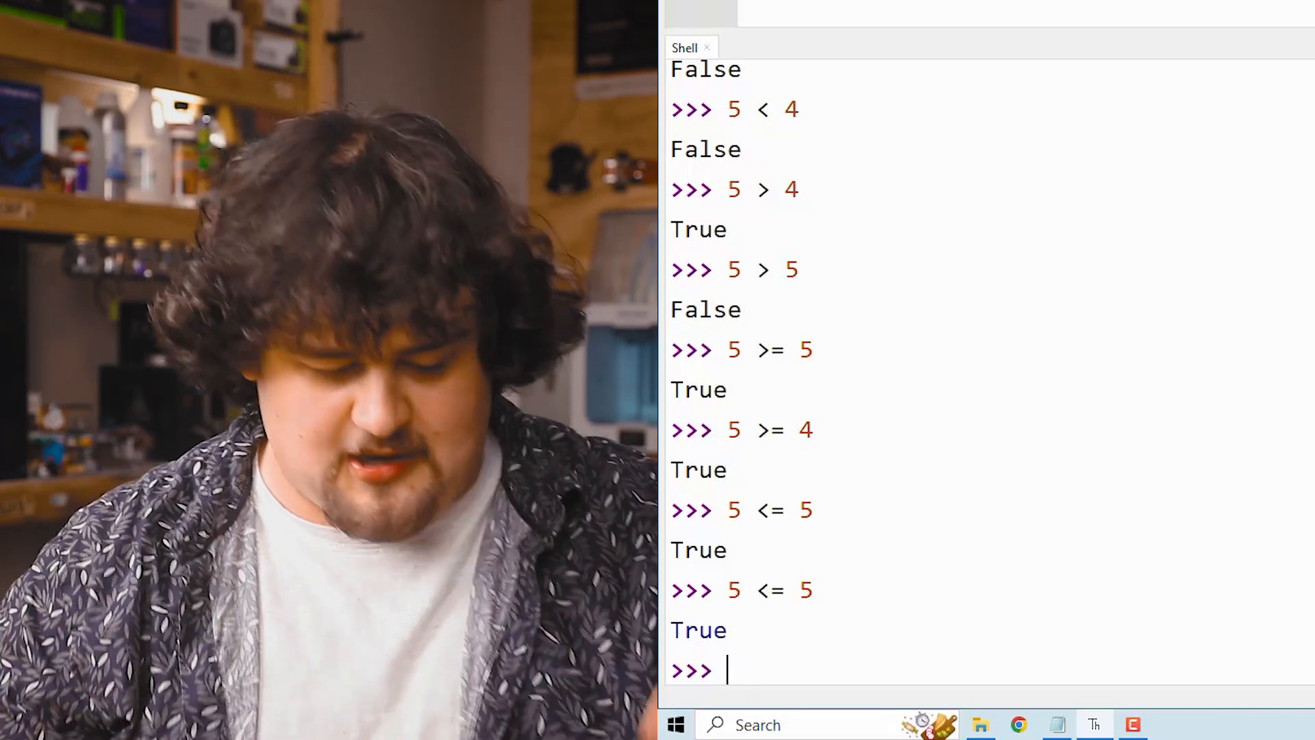
Assign x = 10 in the shell and confirm x > 5 and x == 10 both return True
text(x = 1-)
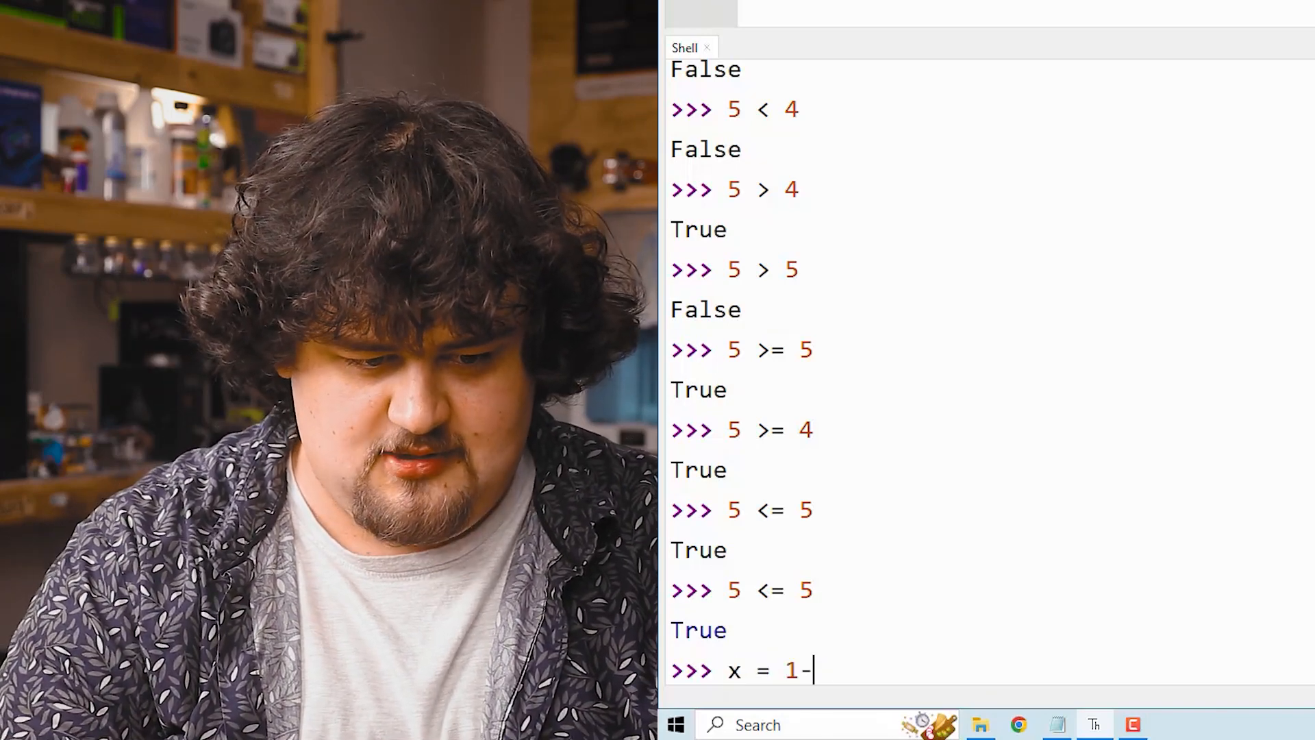
text(0)
text(x > 5)
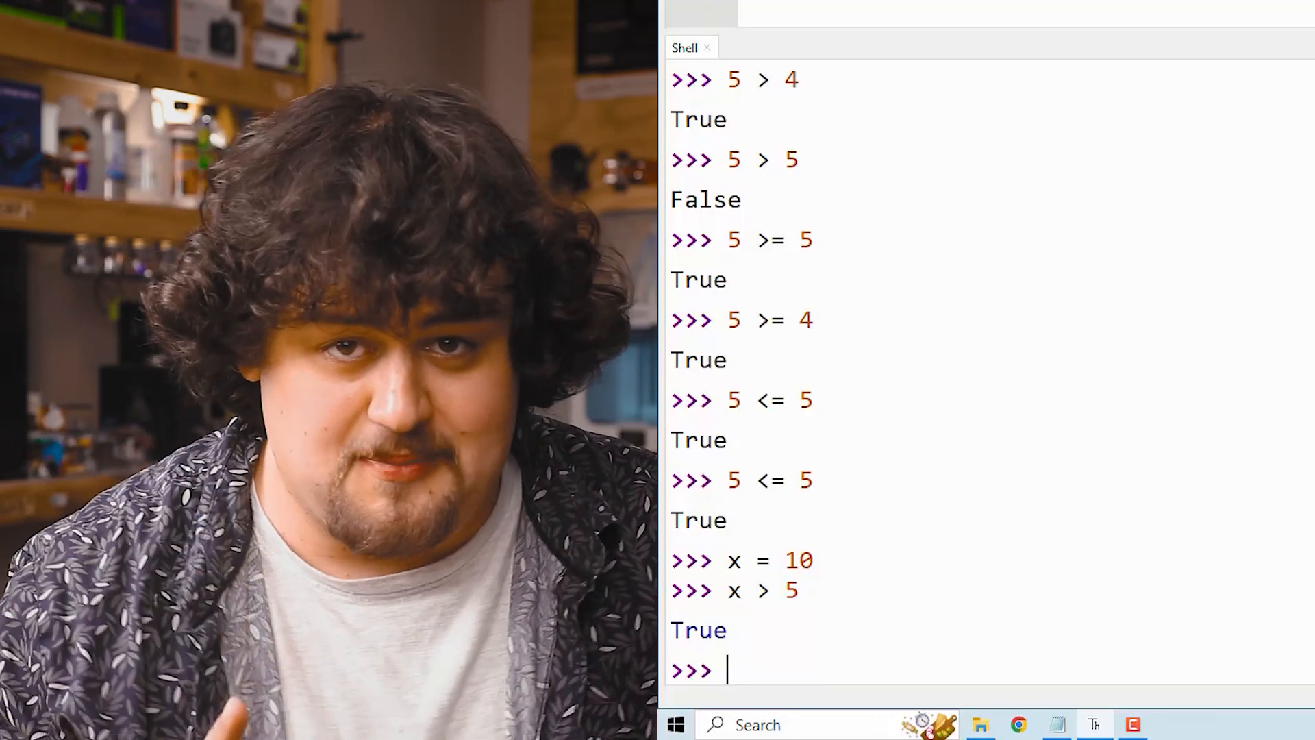
text(x = 10)
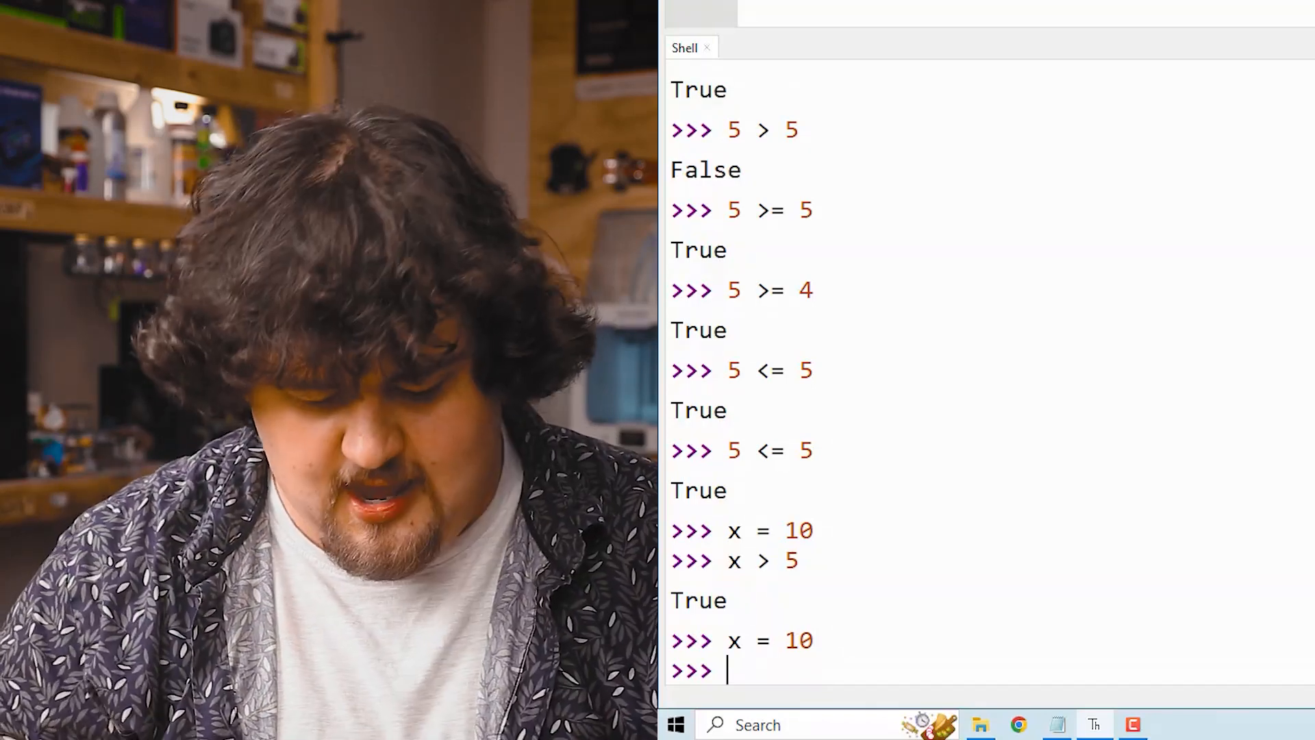
text(x == 1)
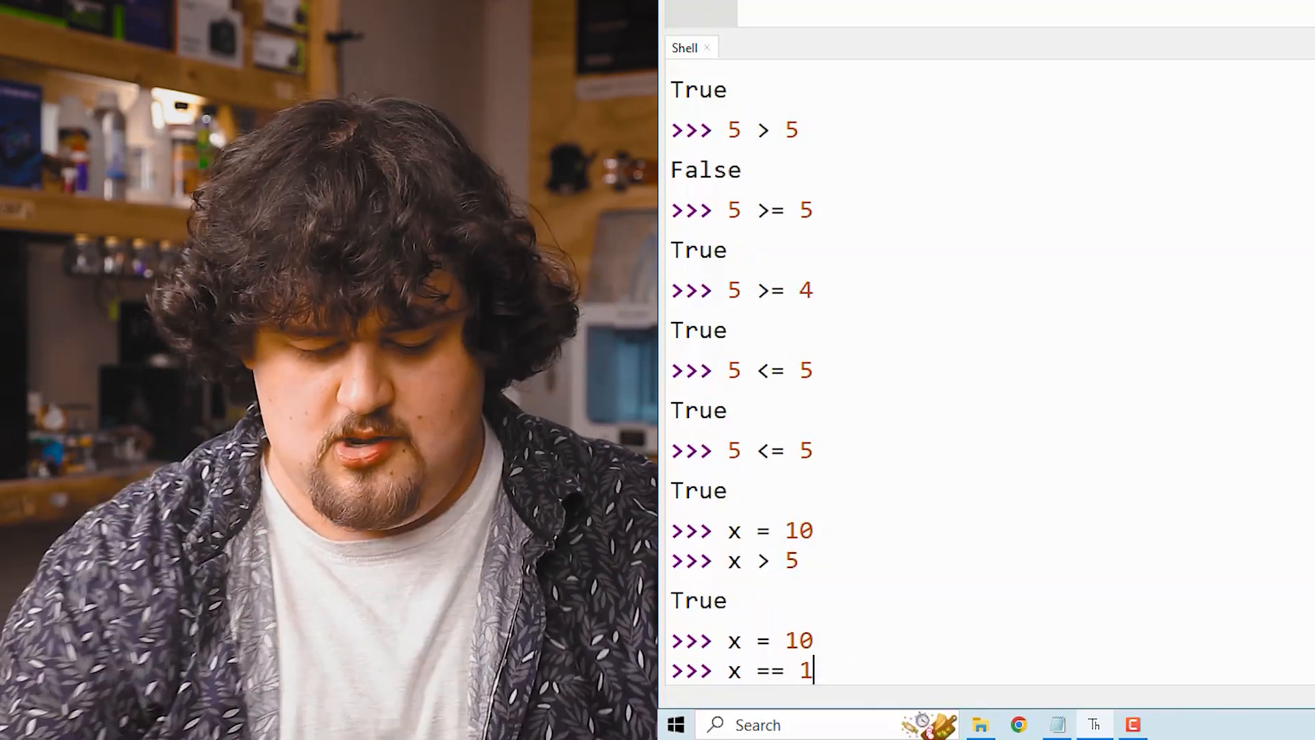
text(0)
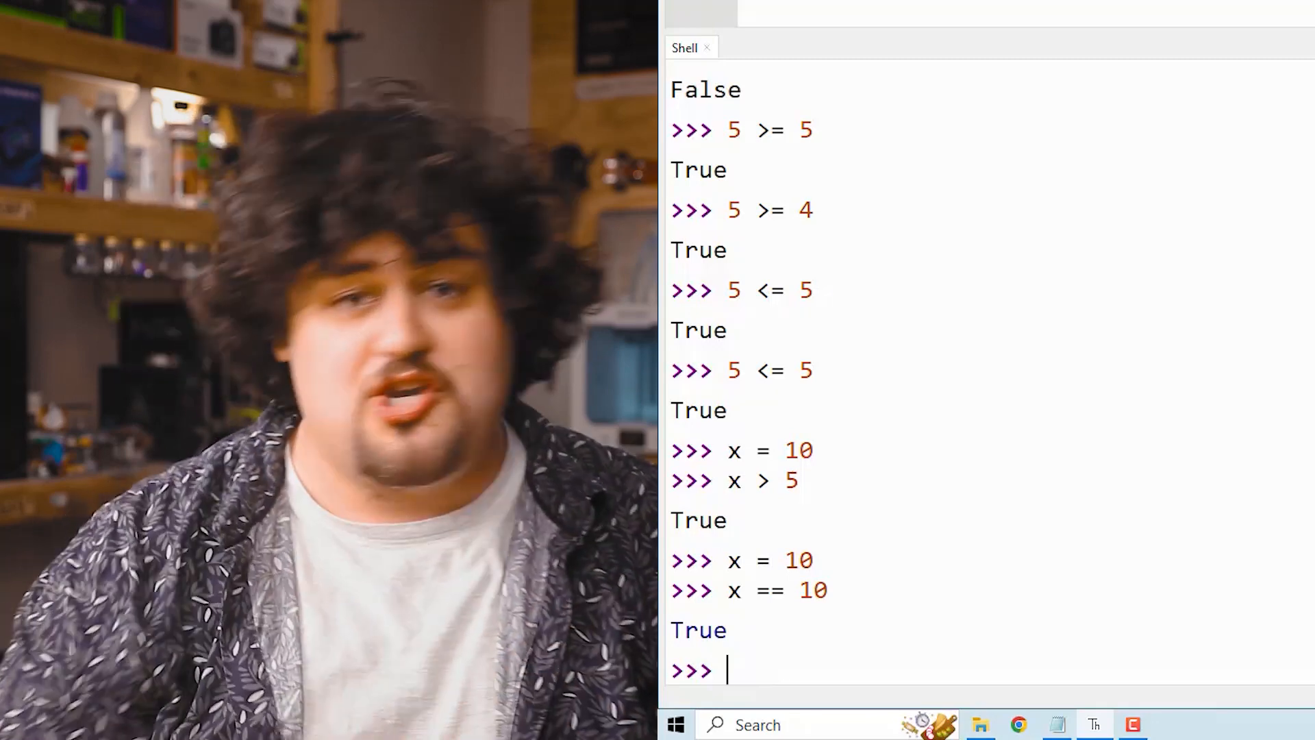
text(5 ==)
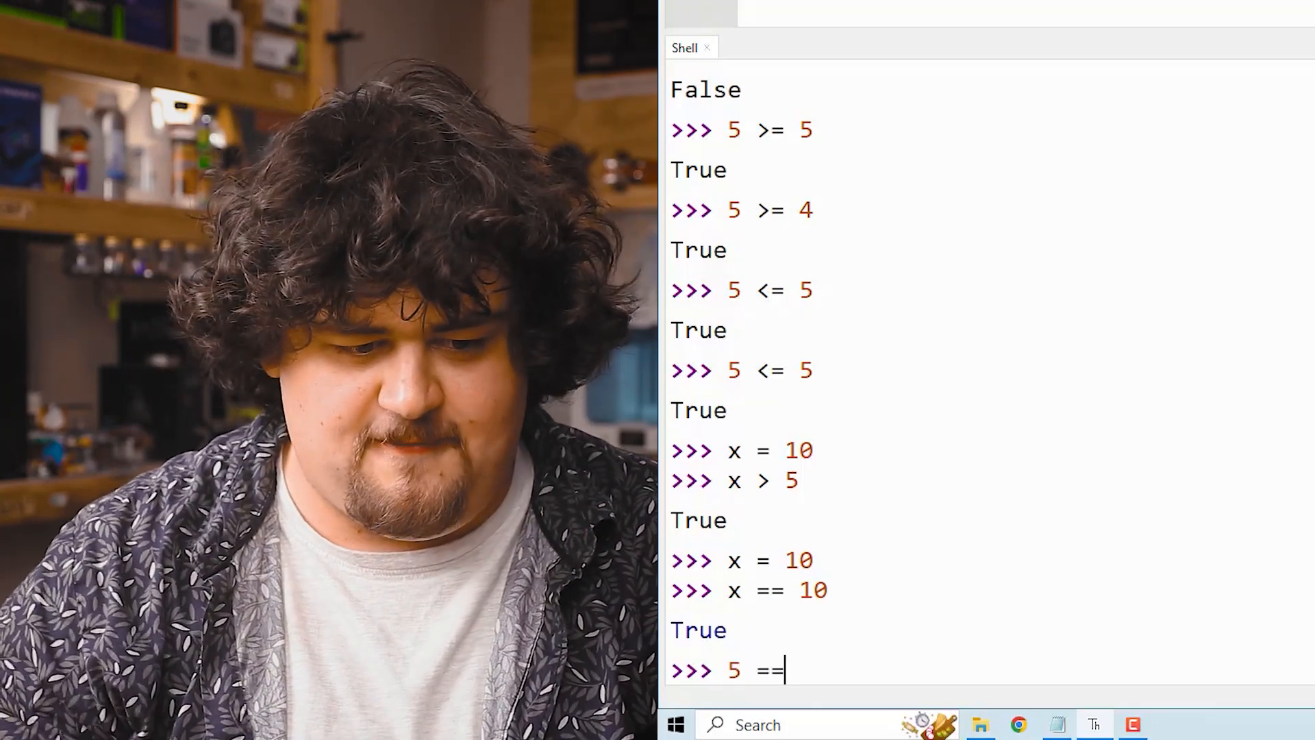
Evaluate a chained 5 == 5 == 5 … comparison as True and test 5 < x < 20, then clear the shell
text(5 ==5 ==5 ==5 ==5 ==5 ==)
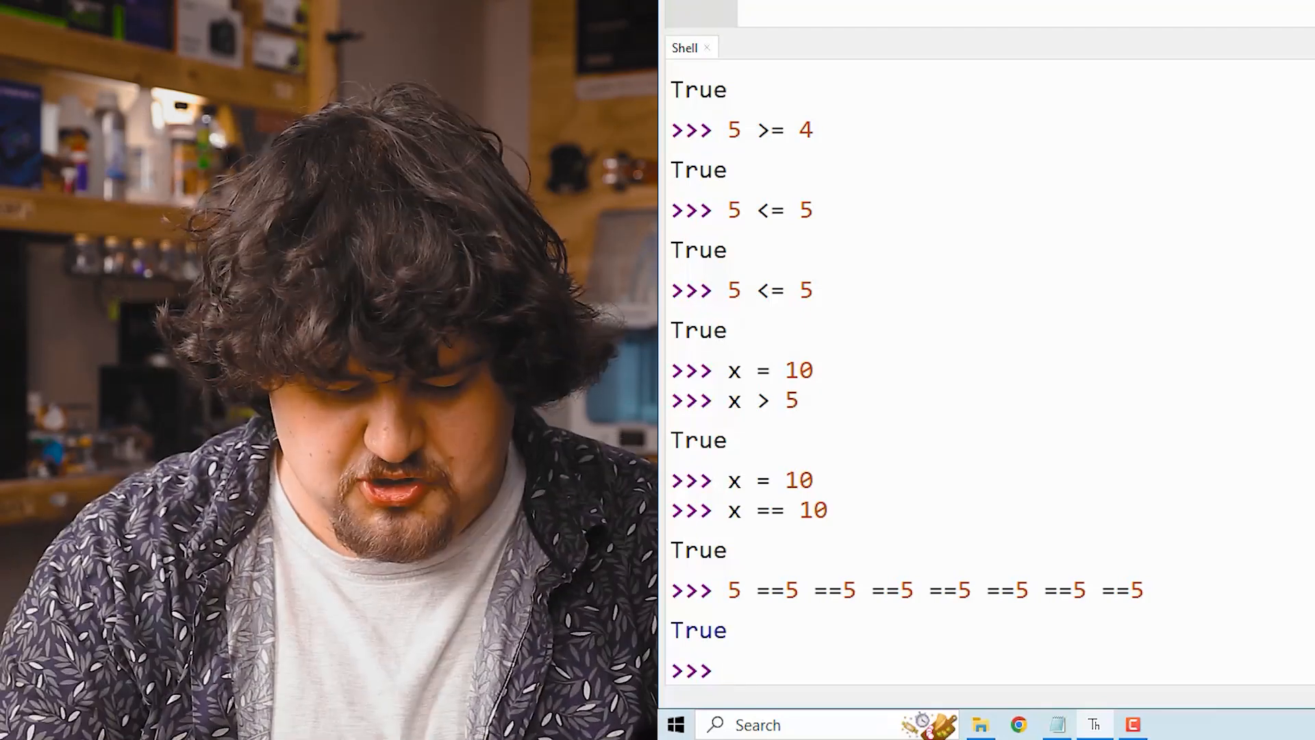
text(5 < x <)
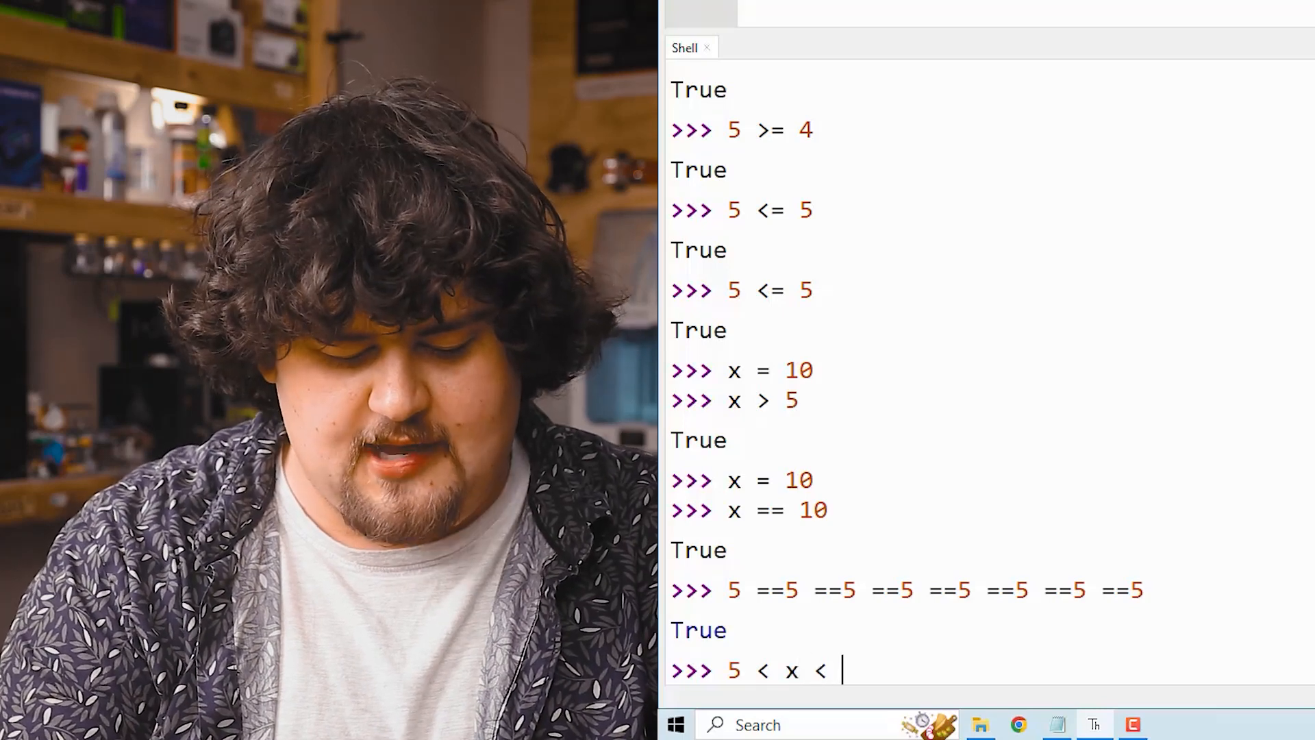
text(20)
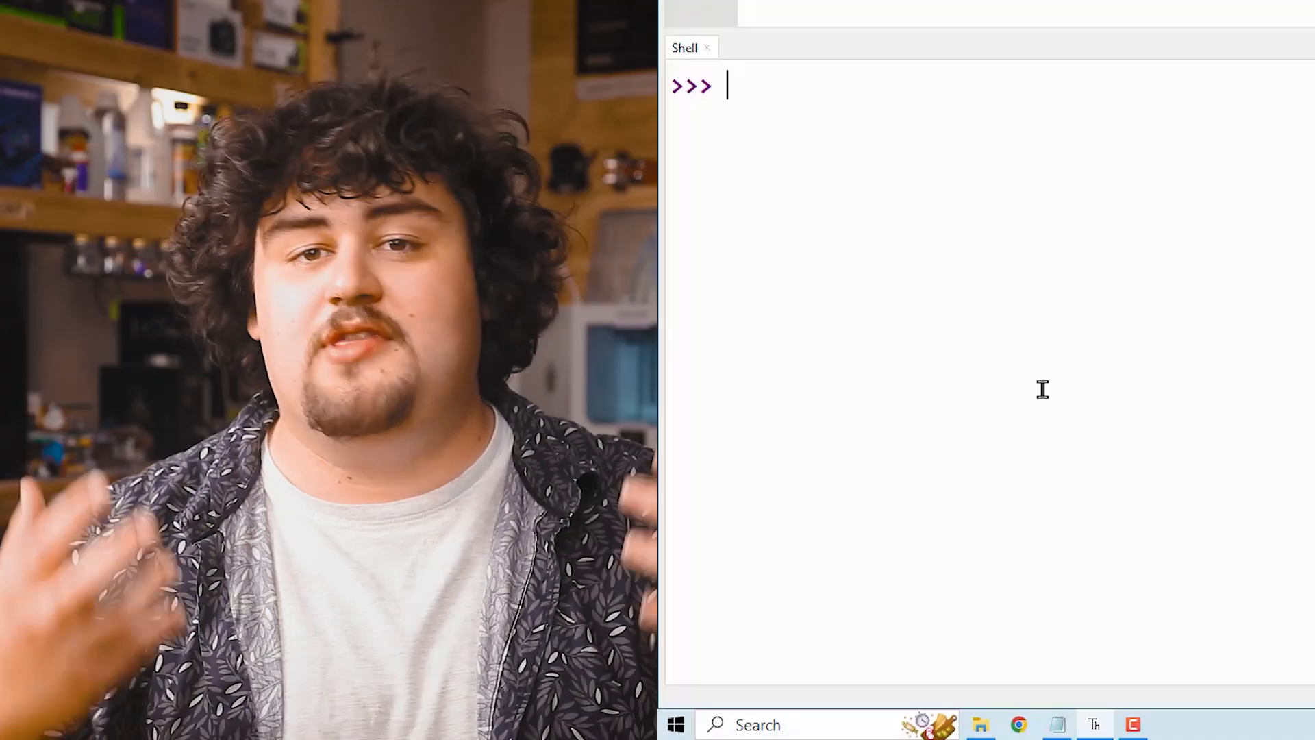
Evaluate 5 == 5 and 4 == 4, 5 == 5 and 4 == 3, and 5 == 5 or 4 == 3 combinations
text(5 == 5 and 4 == 4)
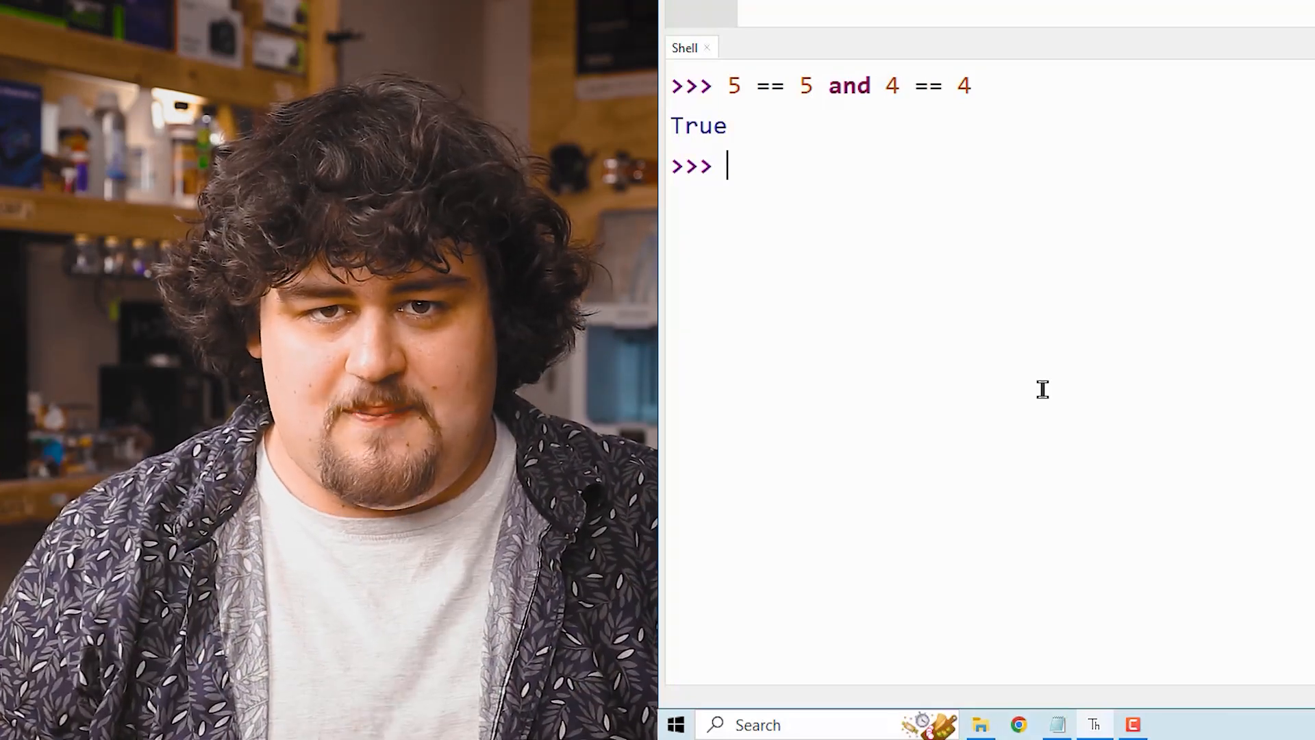
text(5 == 5 and 4 == 3)
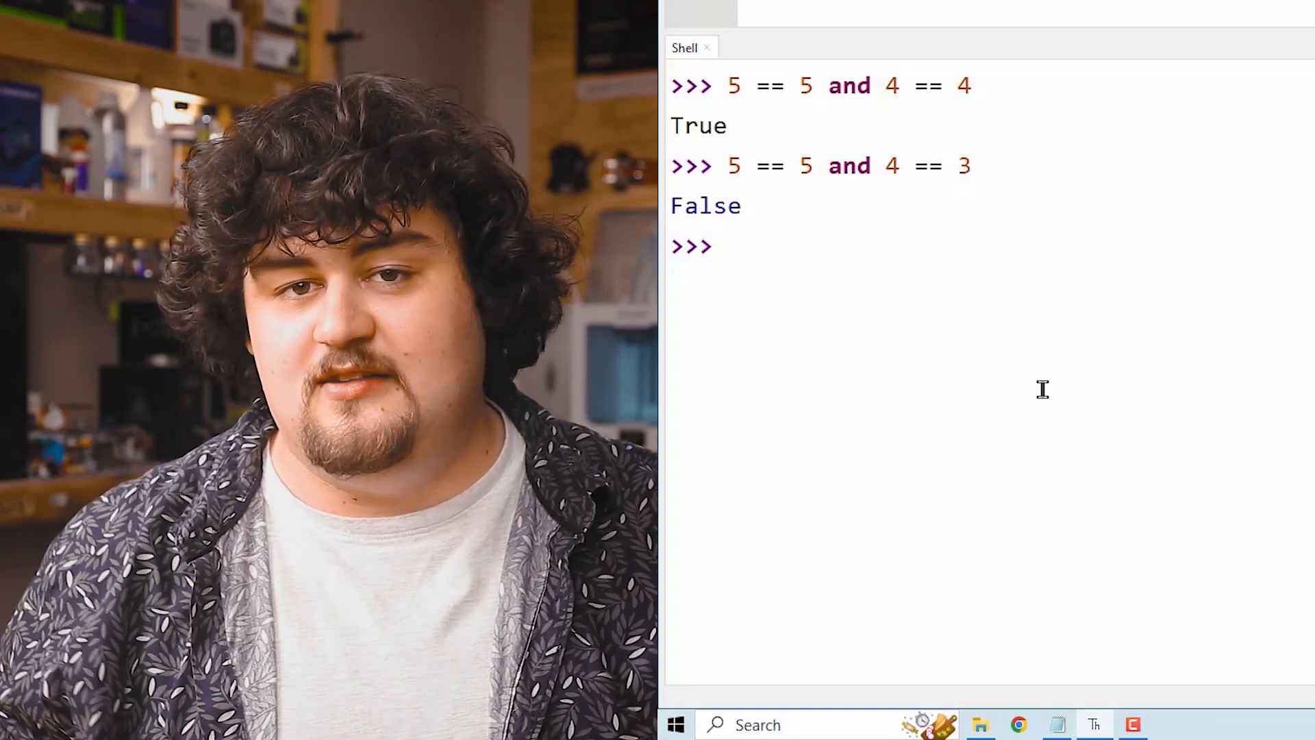
text(5 == 5 or 4 == 3)
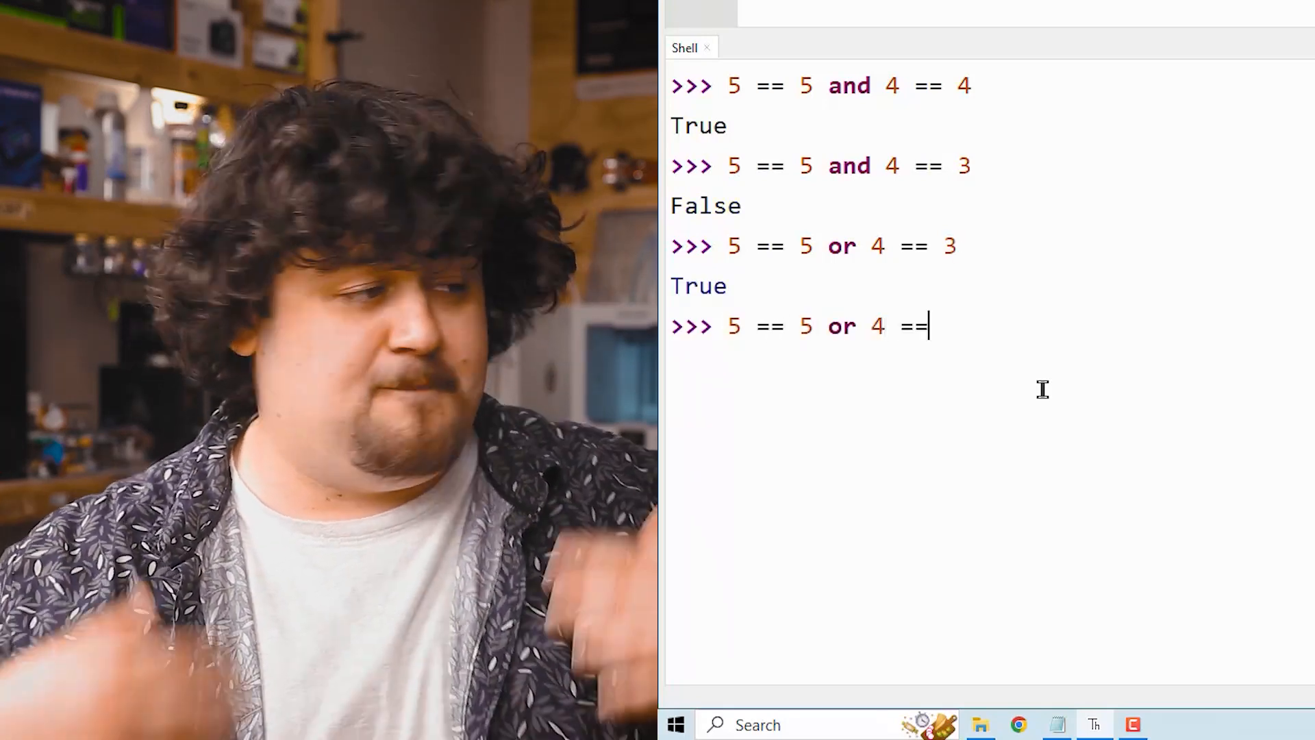
text(4)
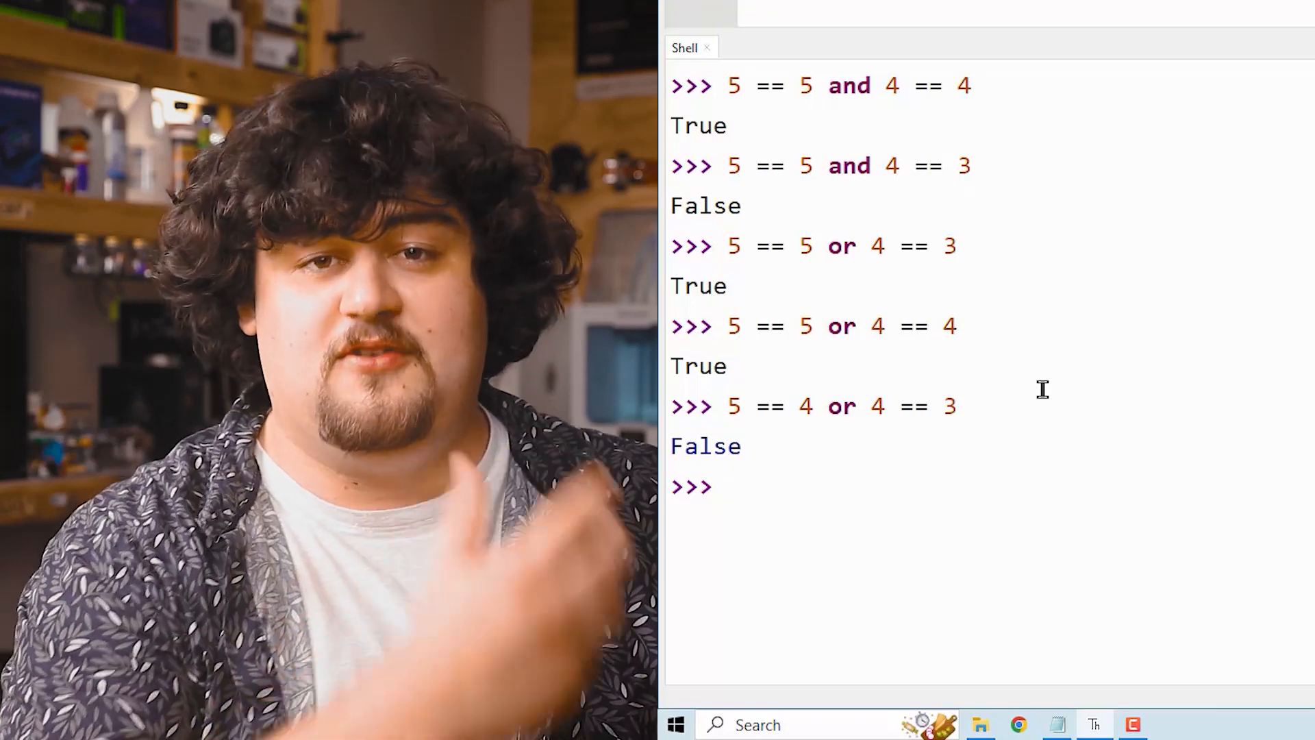
Evaluate 5 == 4 or 4 == 3, not 5 == 4, not 5 == 5 and not (5 == 5 and 4 == 3)
text(5 == 4)
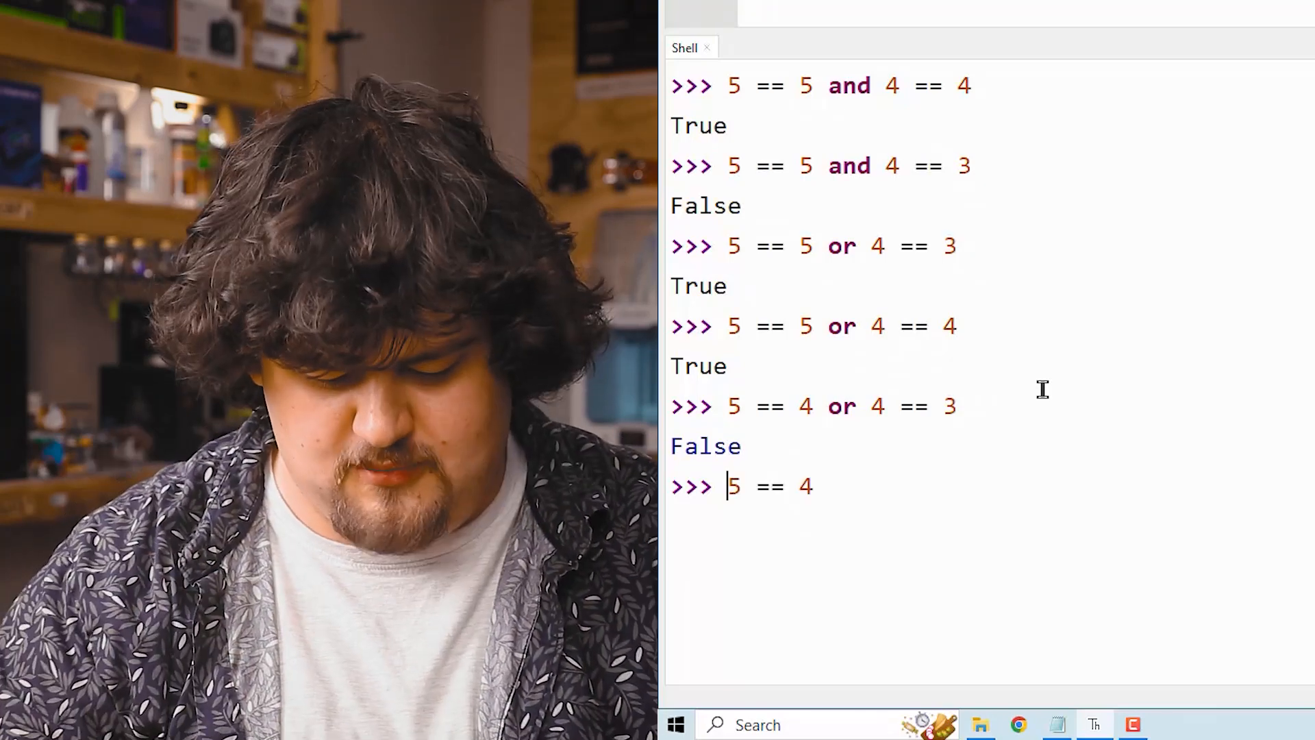
text(not ()
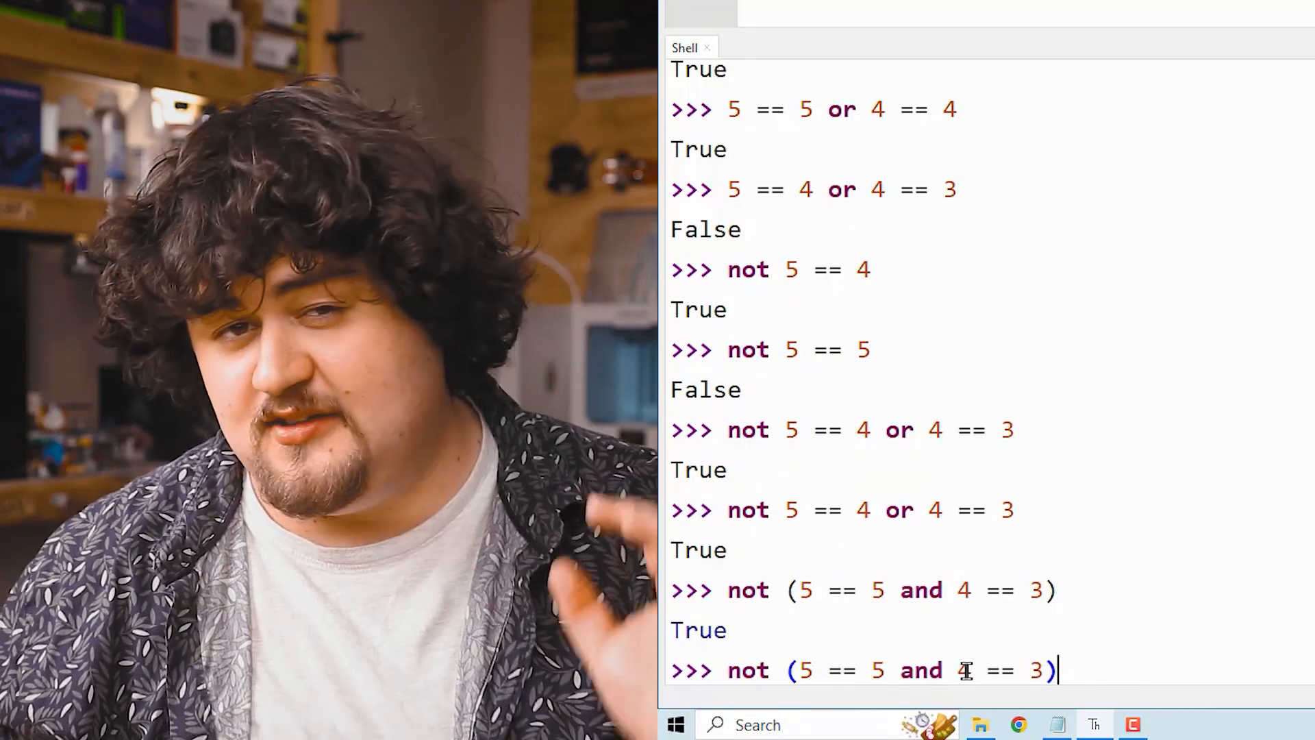
key(enter)
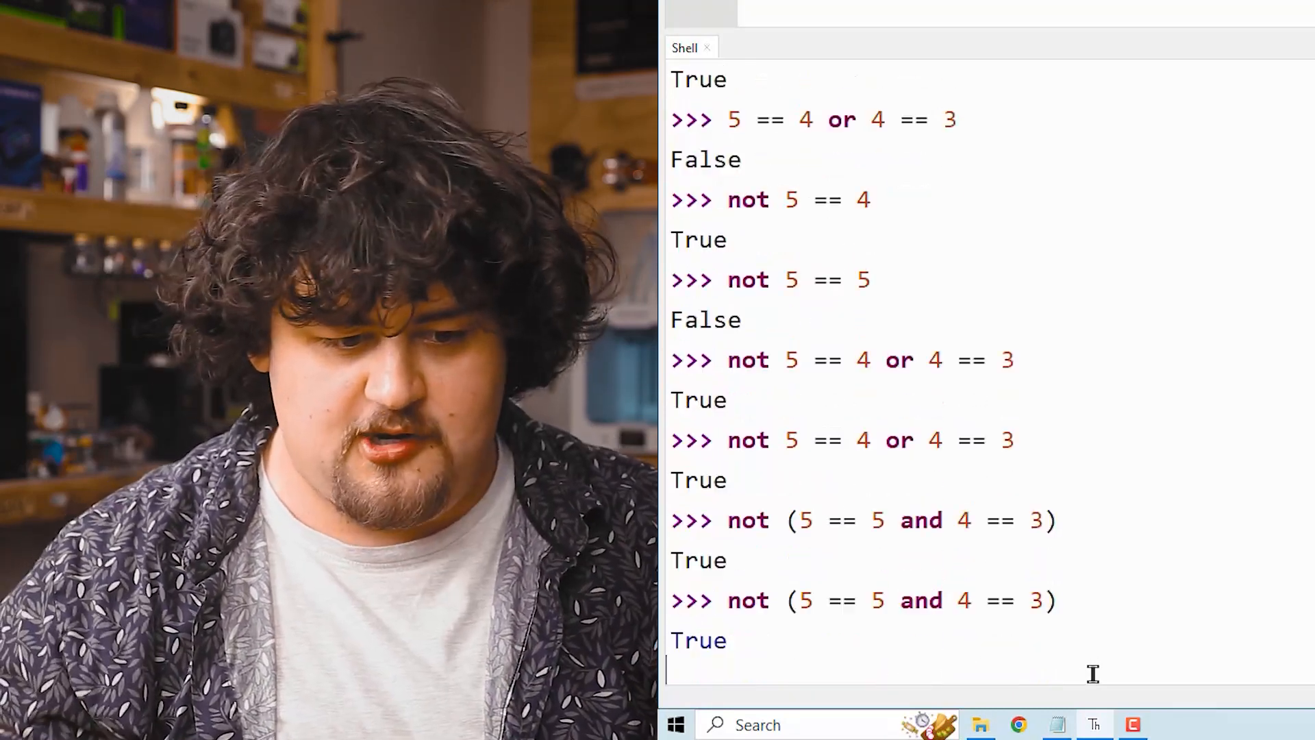
key(enter)
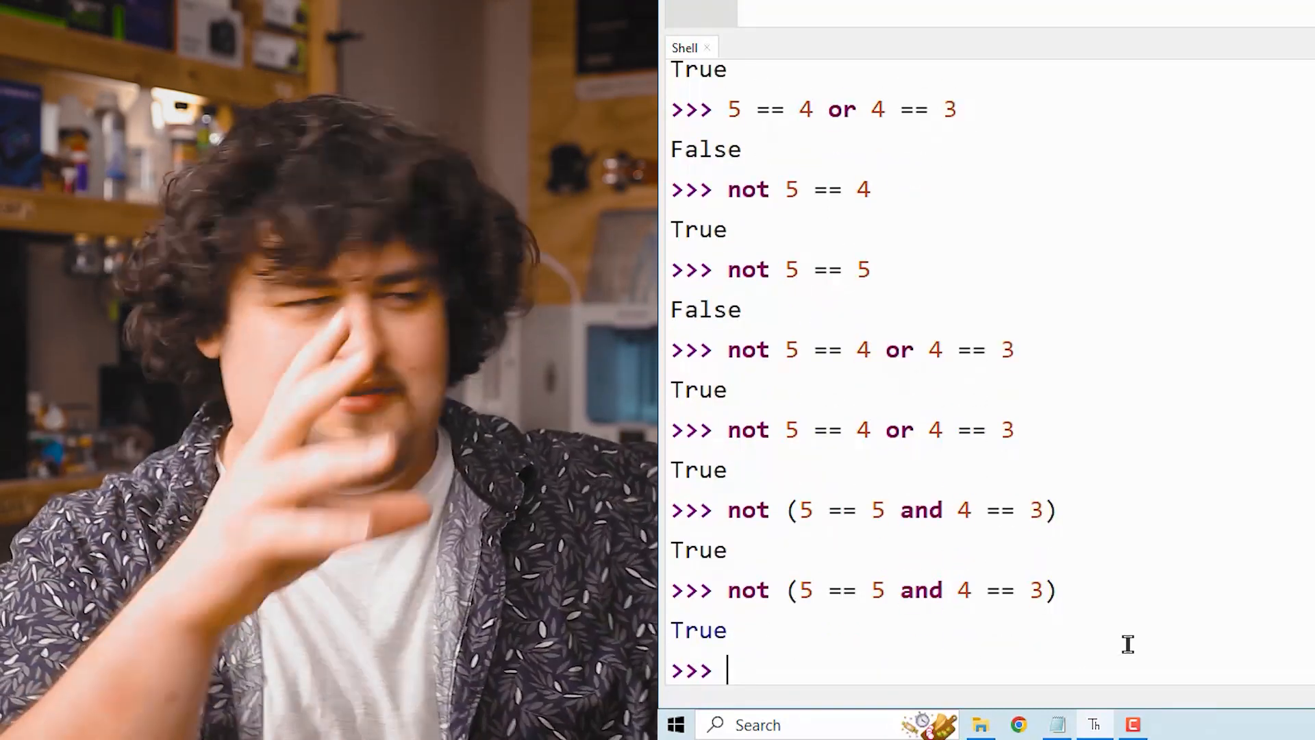